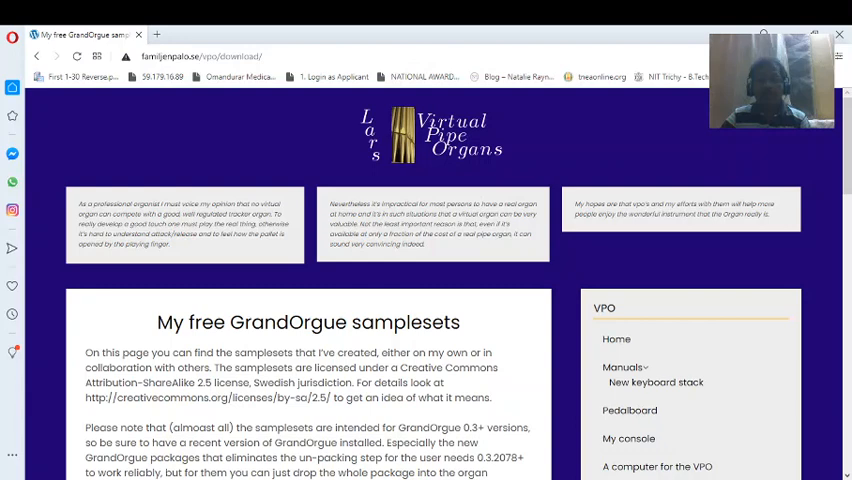
mouse_move(576, 456)
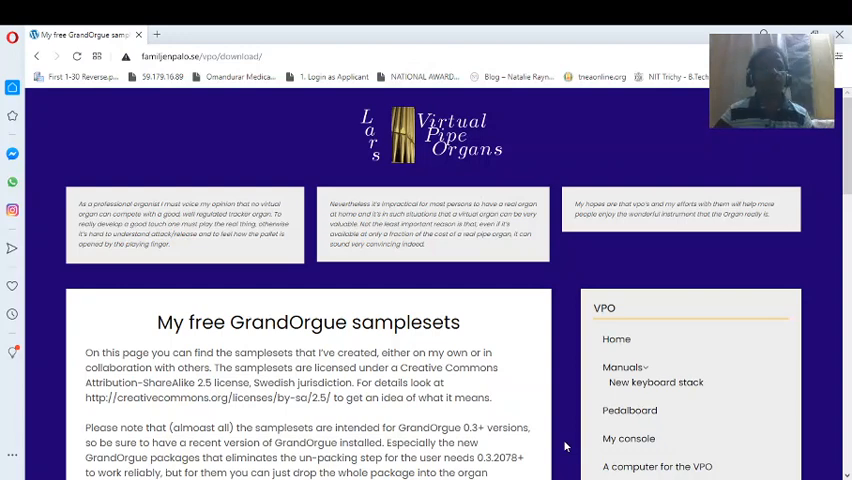
mouse_move(292, 236)
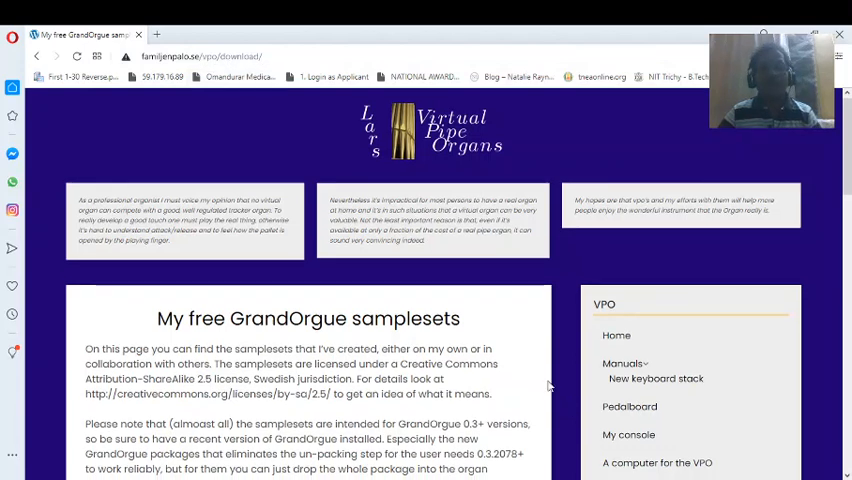
scroll(down, 3)
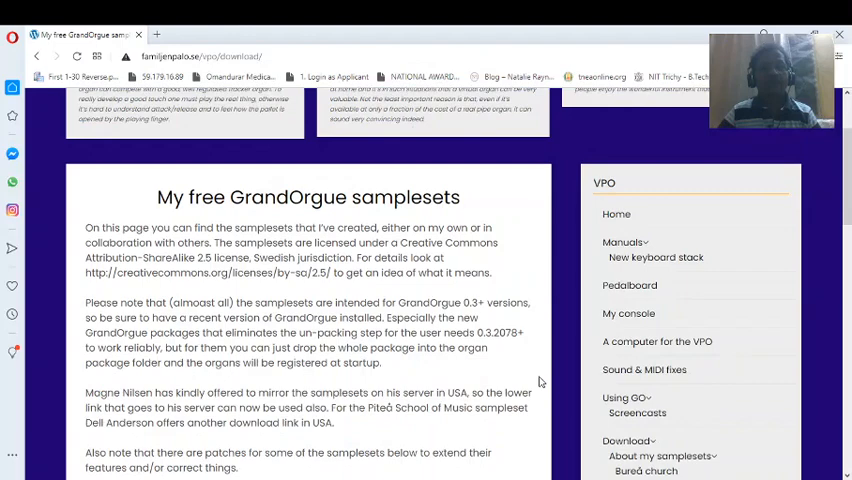
scroll(down, 3)
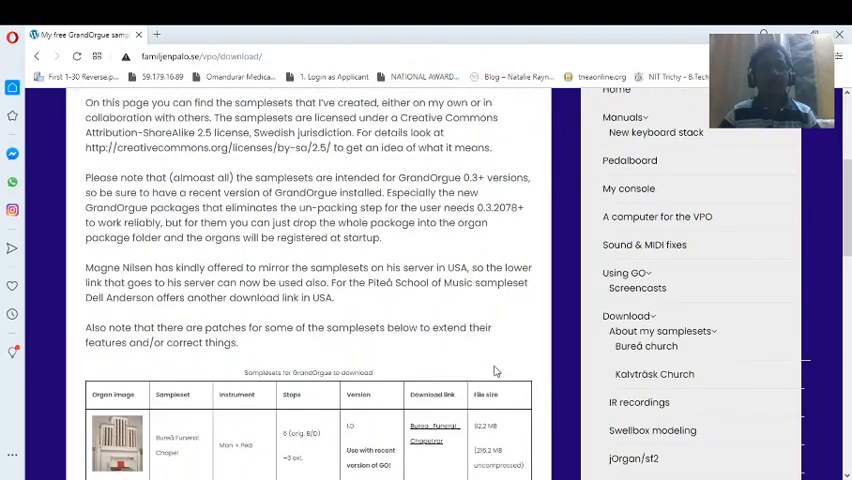
scroll(down, 3)
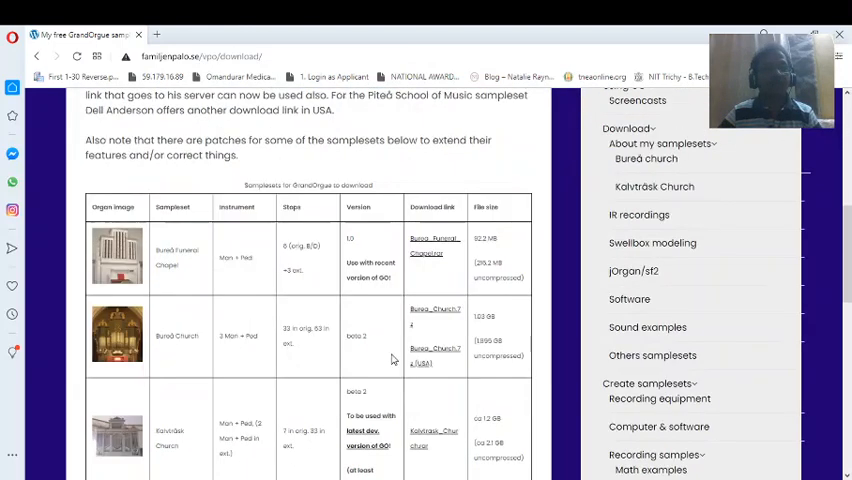
scroll(down, 3)
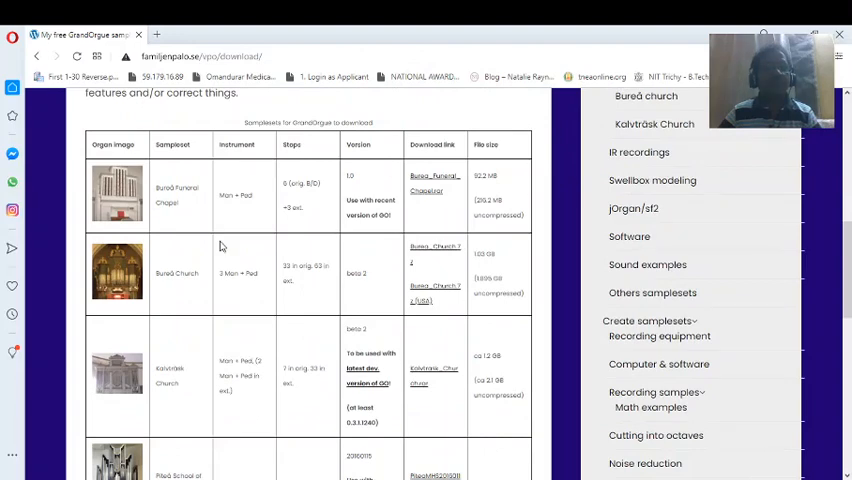
mouse_move(184, 292)
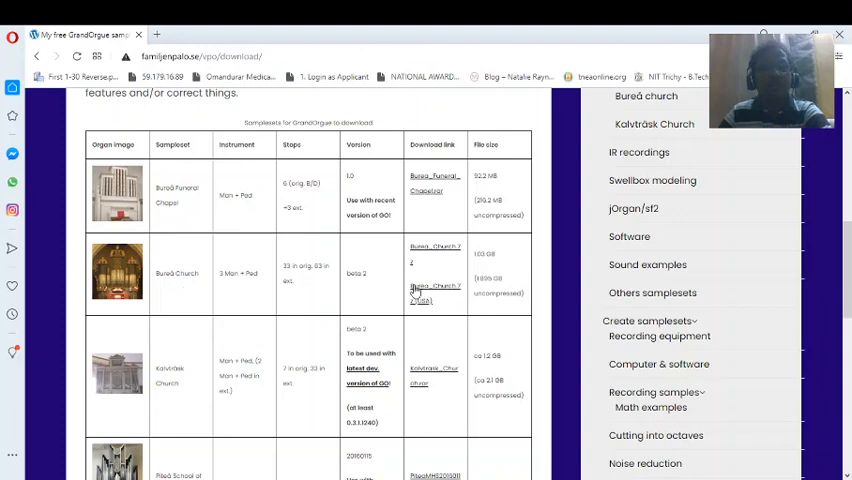
mouse_move(224, 288)
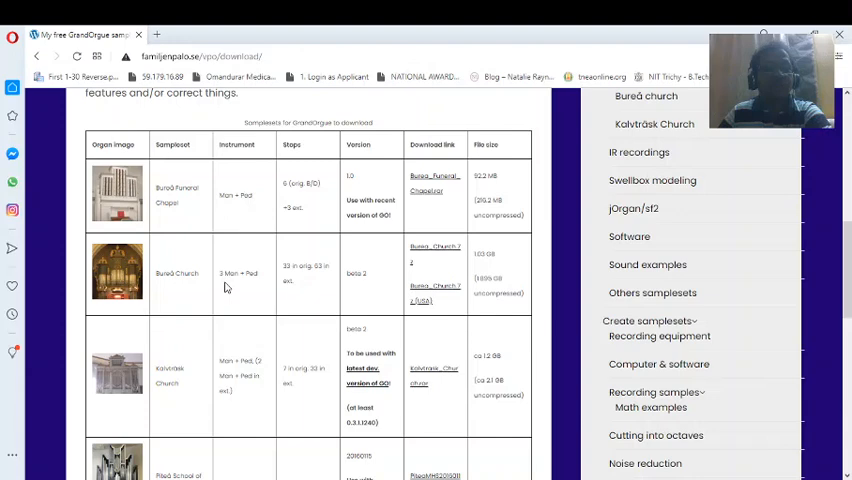
mouse_move(256, 288)
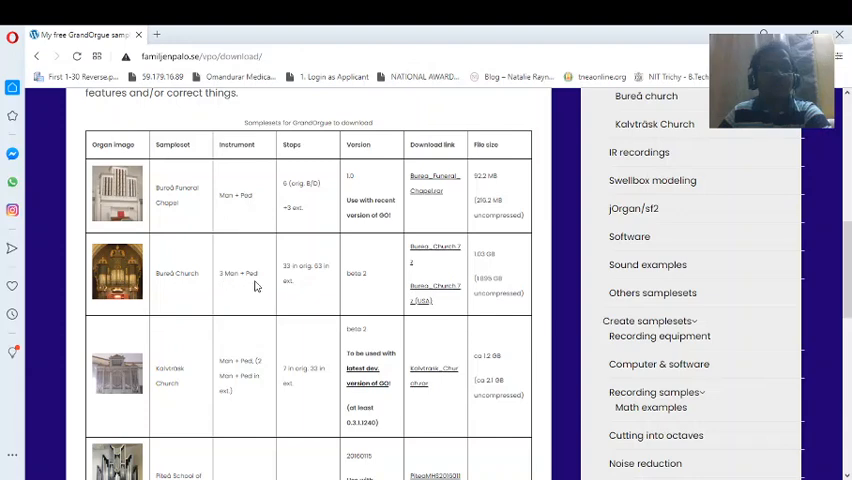
mouse_move(448, 306)
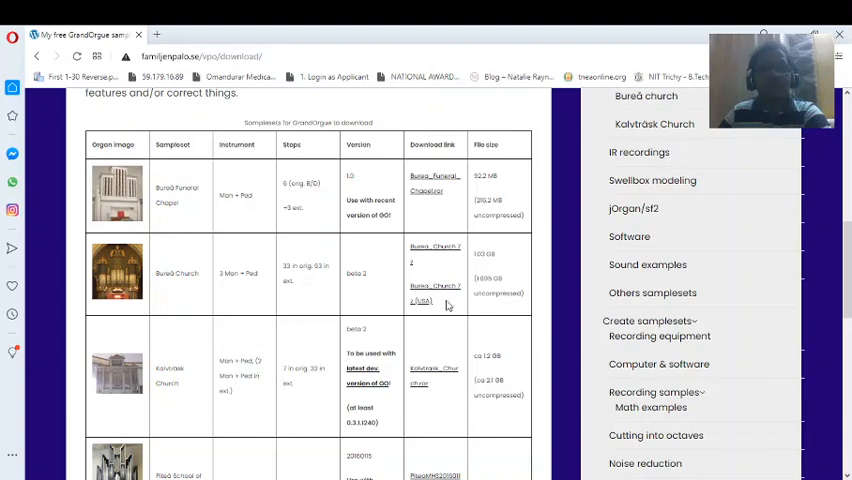
mouse_move(426, 322)
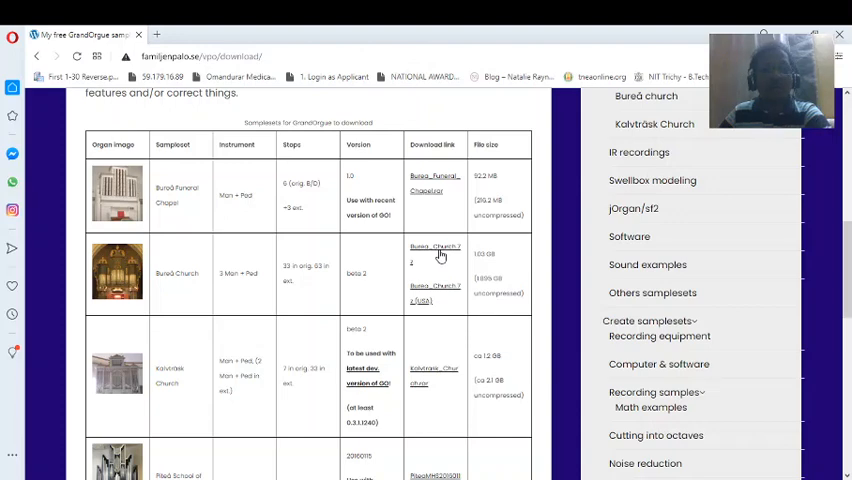
mouse_move(448, 408)
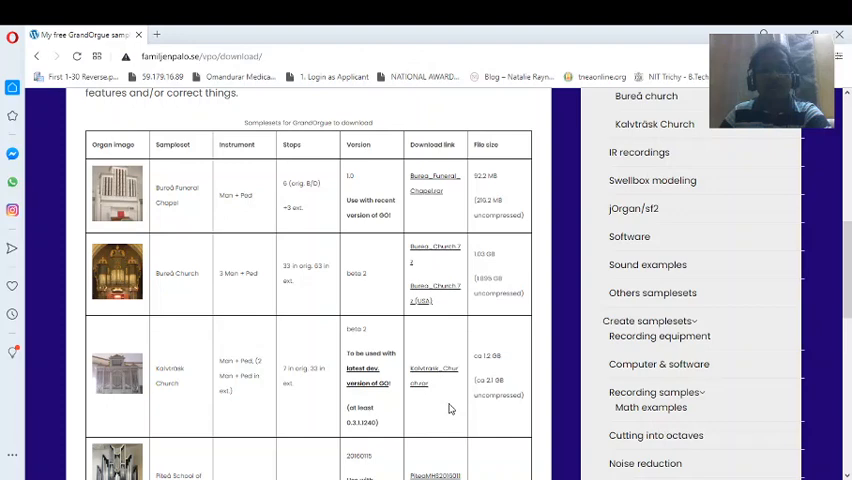
scroll(down, 3)
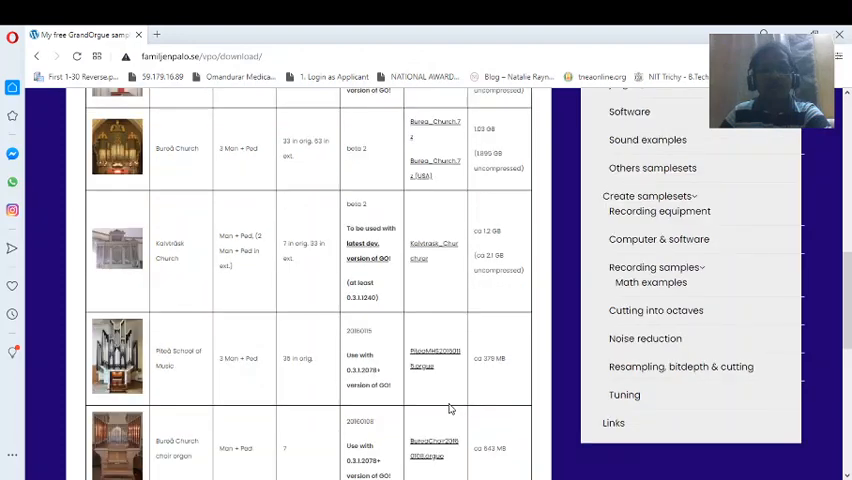
scroll(up, 3)
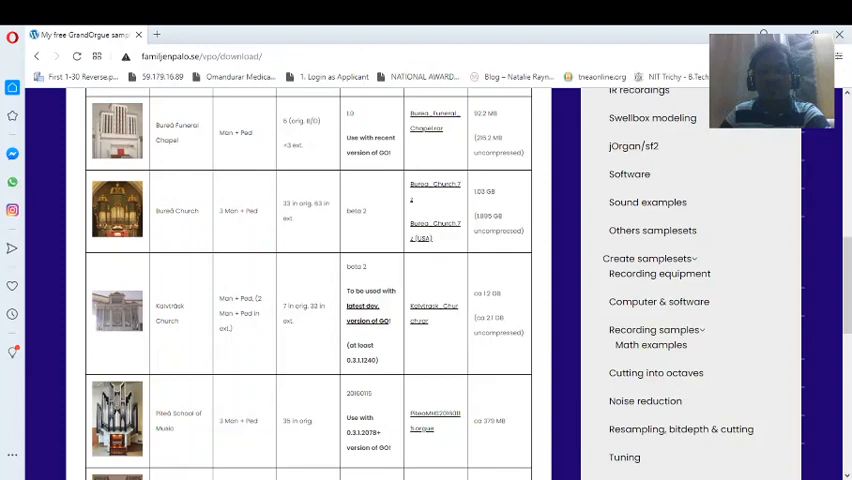
mouse_move(828, 424)
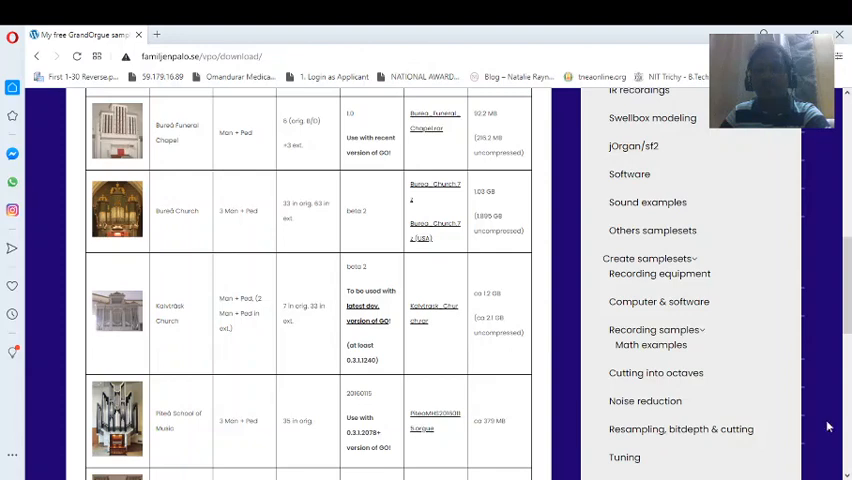